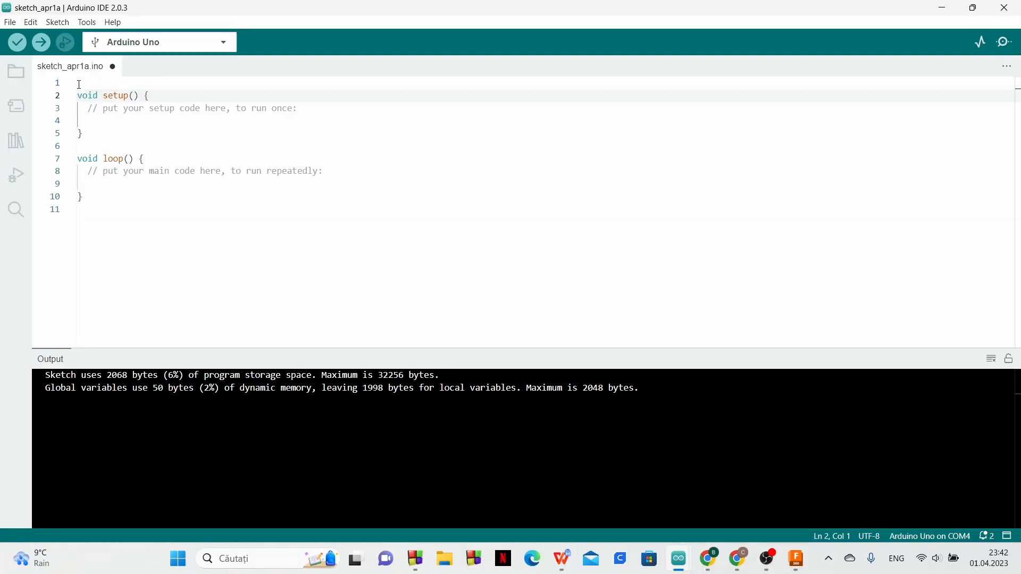
Include Servo.h and declare a Servo object named moto.
{"action": "type", "text": "#include <>"}
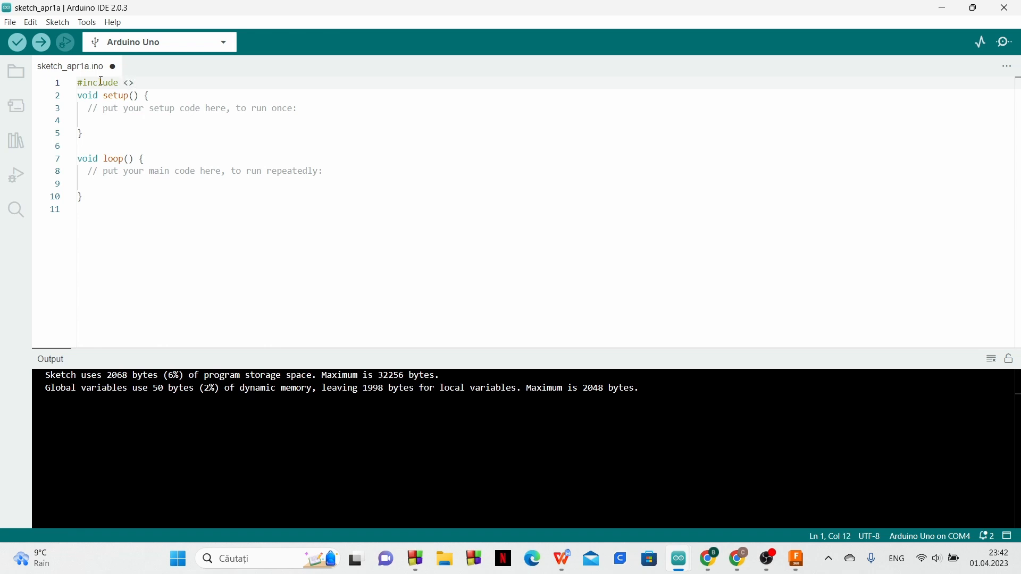
{"action": "type", "text": "Servo.h>;"}
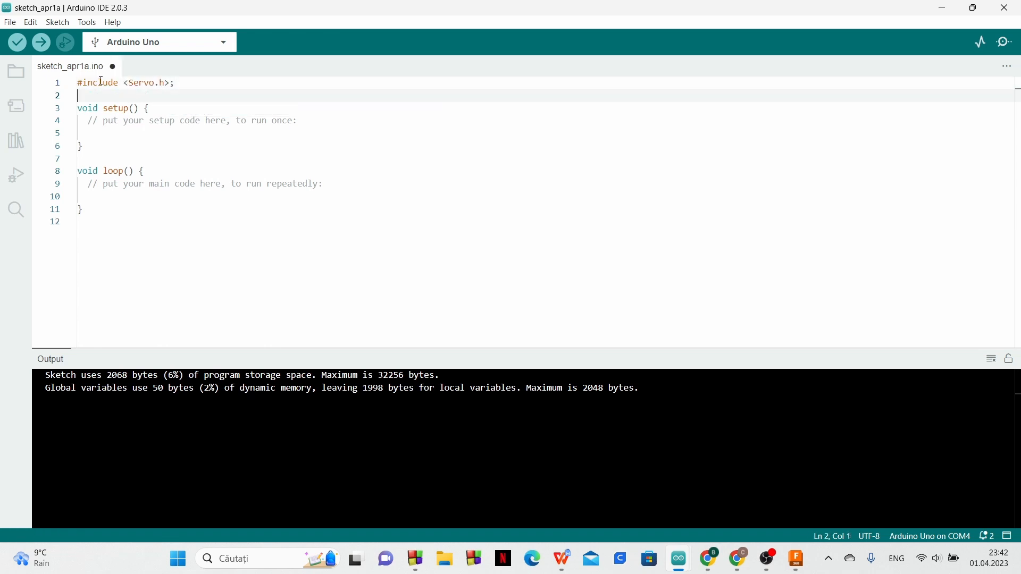
{"action": "type", "text": "Servo moto;"}
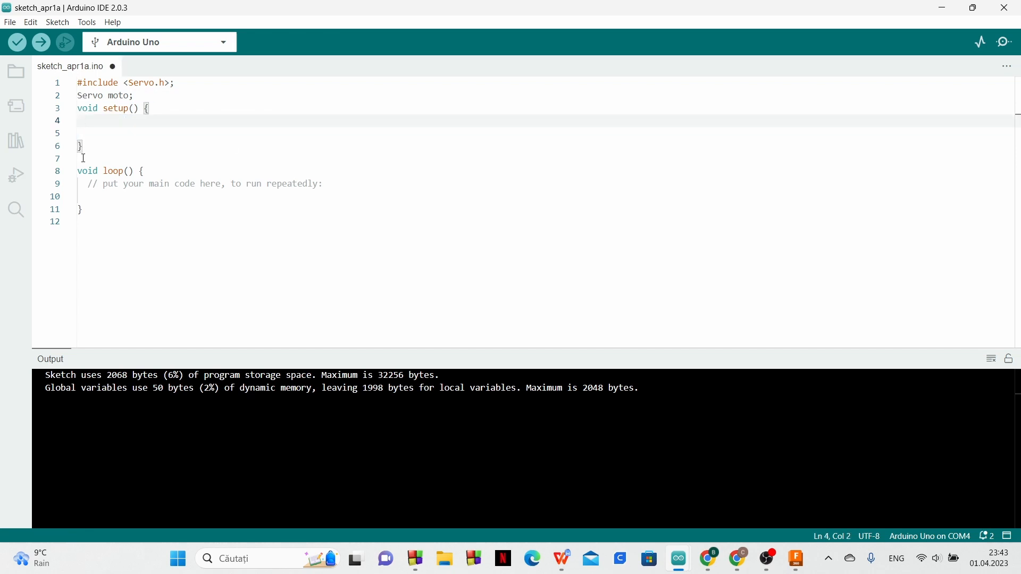
In setup, make pin 3 an OUTPUT and attach moto to pin 3.
{"action": "type", "text": "pinMode(3,A"}
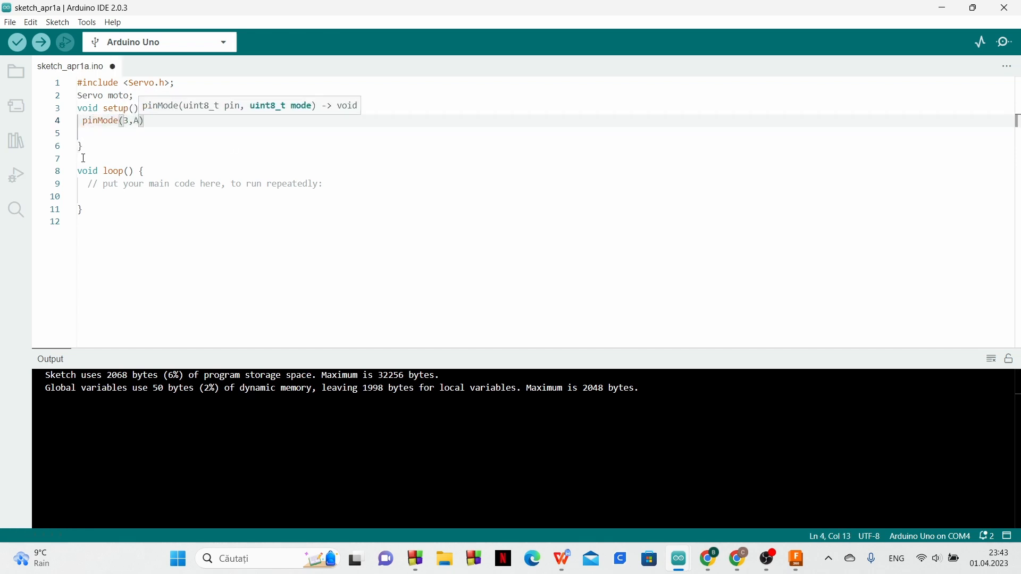
{"action": "type", "text": "UTPUT);"}
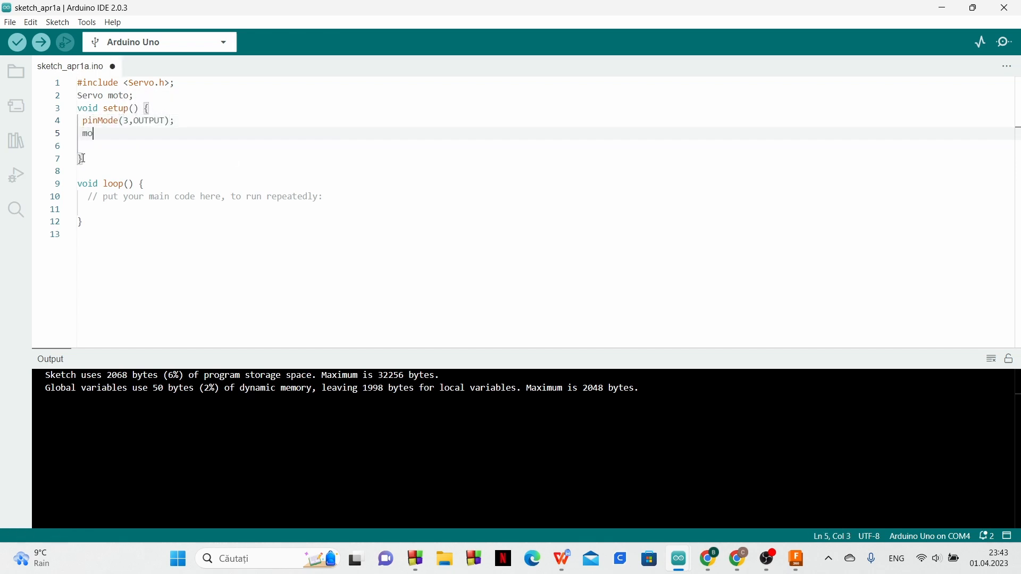
{"action": "type", "text": "to.attach(3);"}
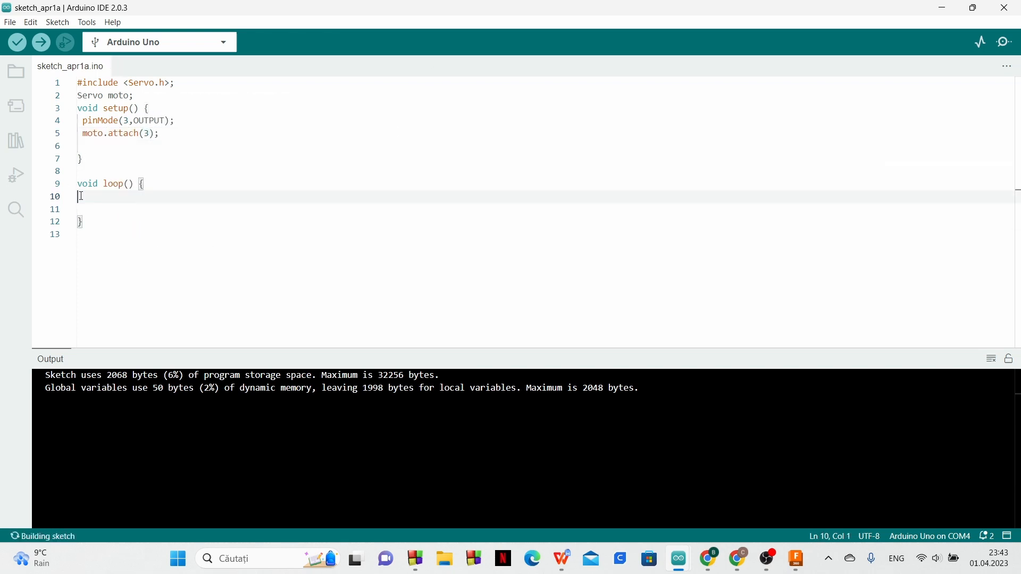
In loop, write 90 degrees to moto and begin the next moto.write call.
{"action": "type", "text": "moto.write(90);"}
{"action": "left_click", "coordinate": [547, 208]}
{"action": "type", "text": "delay(2000);"}
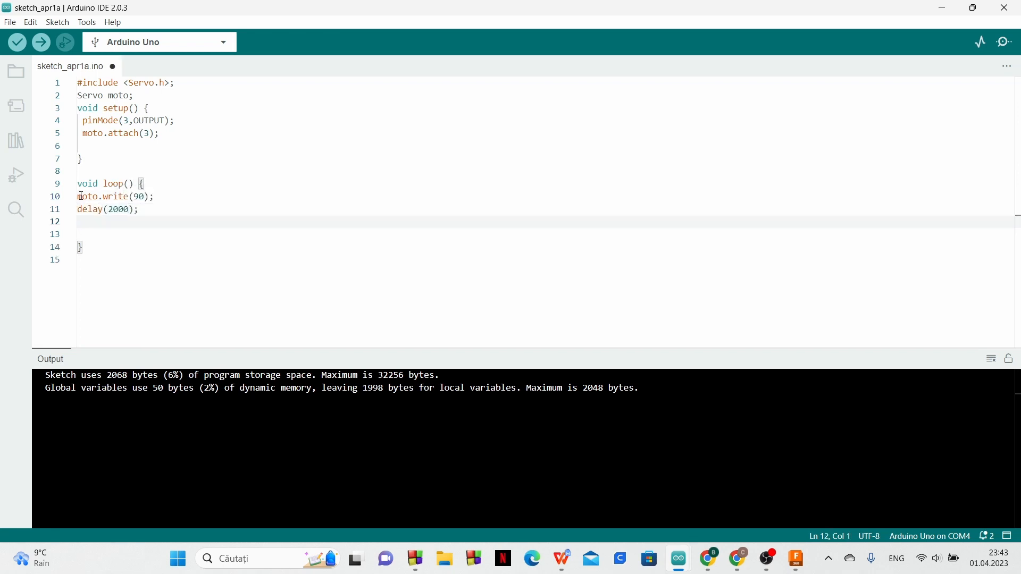
{"action": "type", "text": "moto.write(180);"}
{"action": "left_click", "coordinate": [198, 95]}
{"action": "type", "text": "int poz;"}
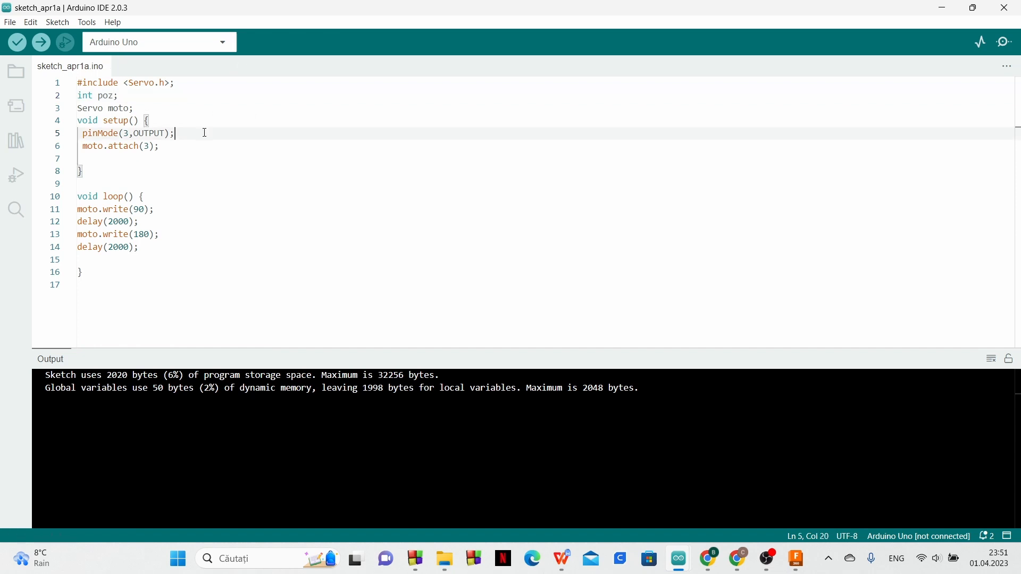
Add pinMode(A1,INPUT) in setup and poz = analogRead(A1) in the loop.
{"action": "type", "text": "pinMode(A"}
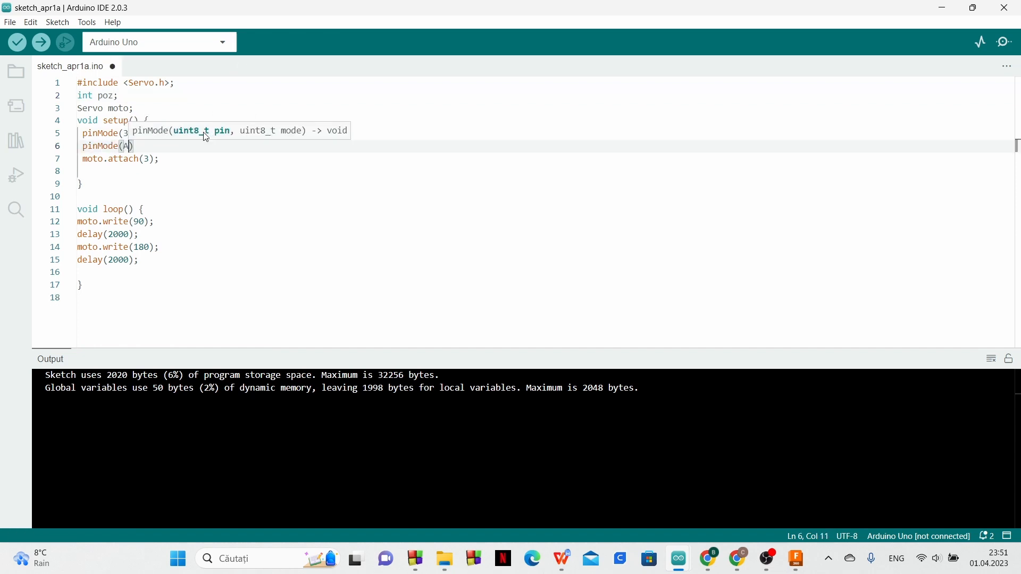
{"action": "type", "text": "1,INPUT);"}
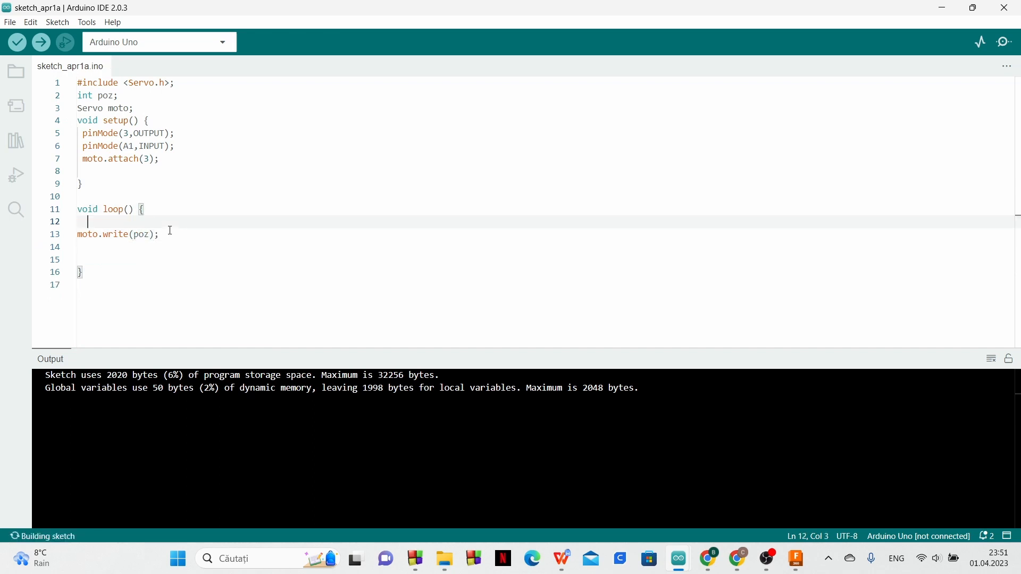
{"action": "type", "text": "poz = analogRead"}
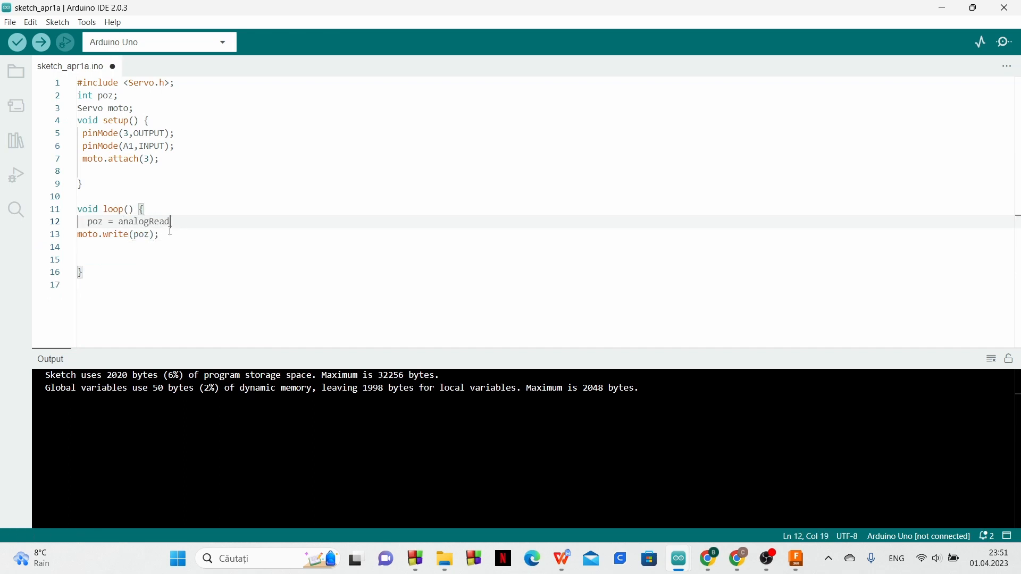
{"action": "type", "text": "(A1);"}
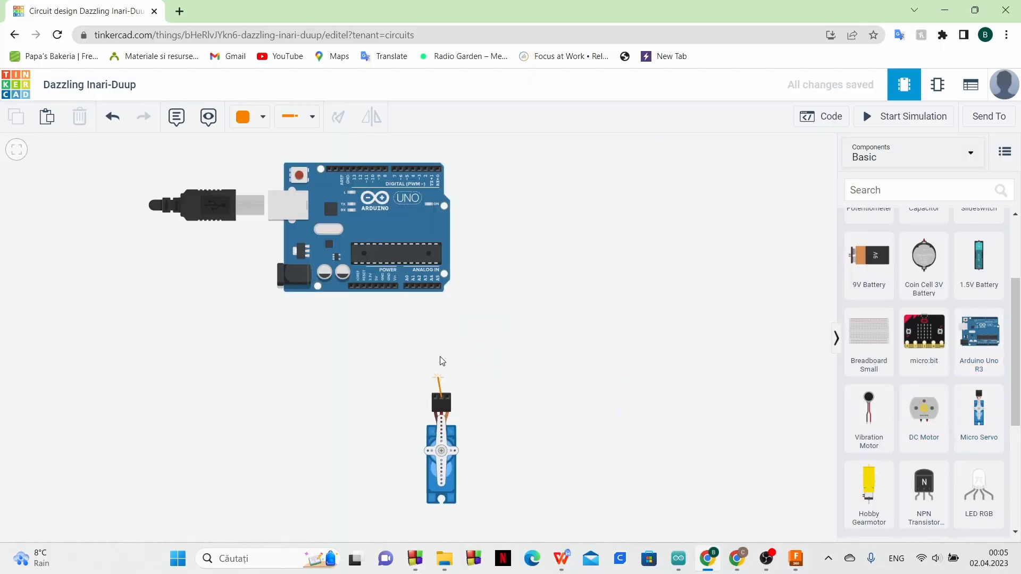
Wire the servo to the Arduino and colour its signal wire orange.
{"action": "left_click", "coordinate": [427, 307]}
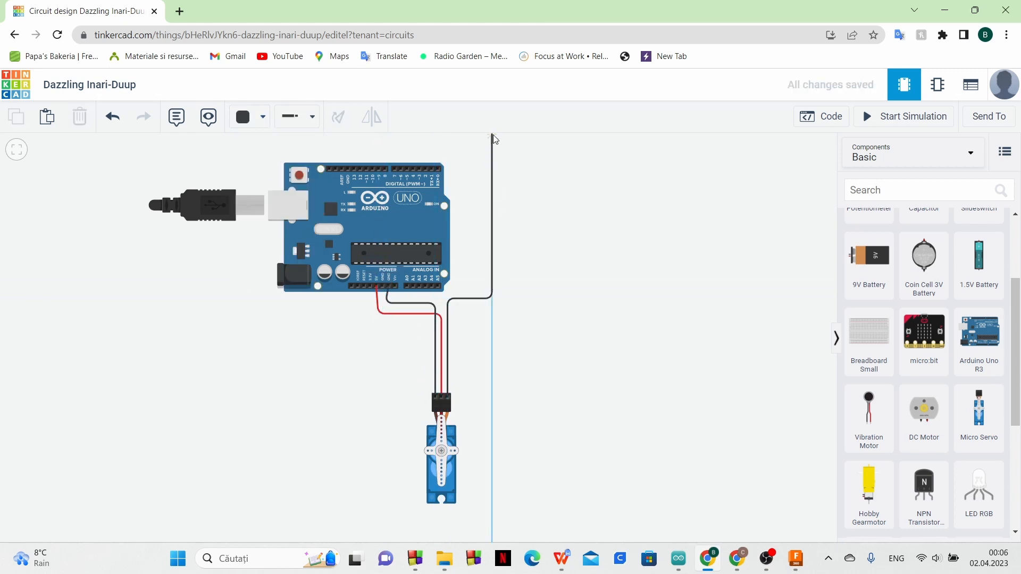
{"action": "left_click", "coordinate": [259, 117]}
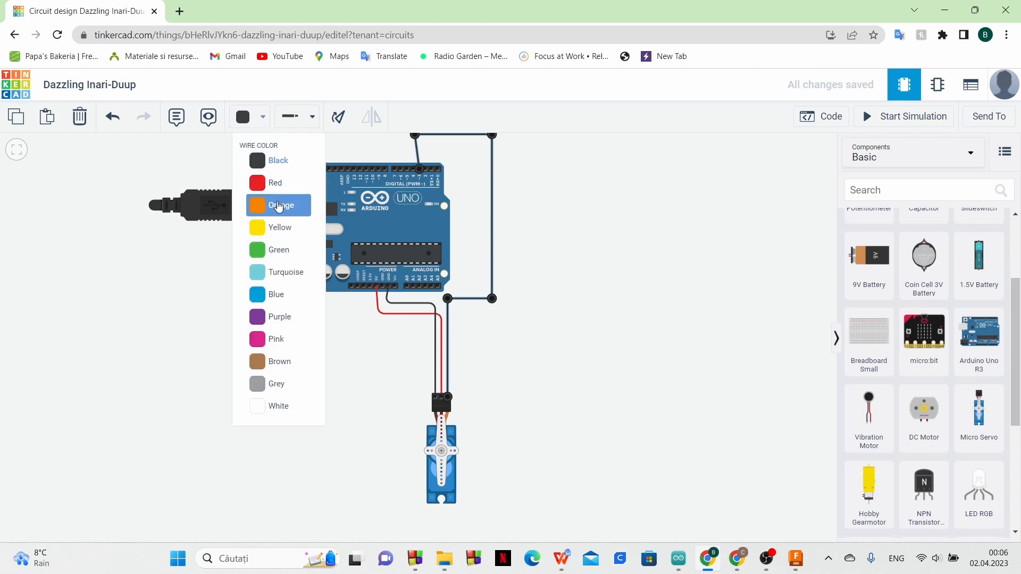
{"action": "left_click", "coordinate": [279, 205]}
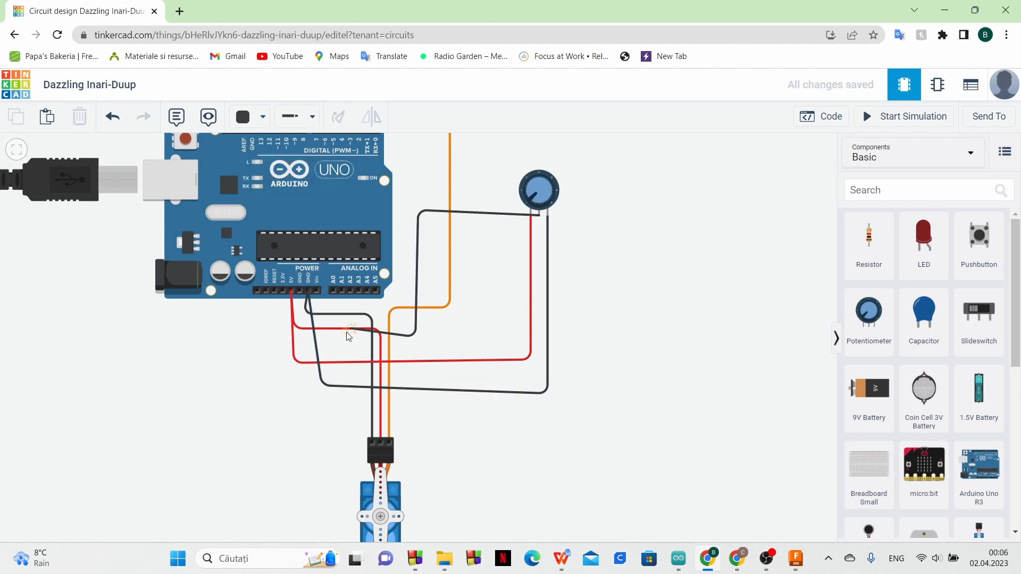
Recolour the potentiometer signal wire from the toolbar colour dropdown.
{"action": "left_click", "coordinate": [244, 117]}
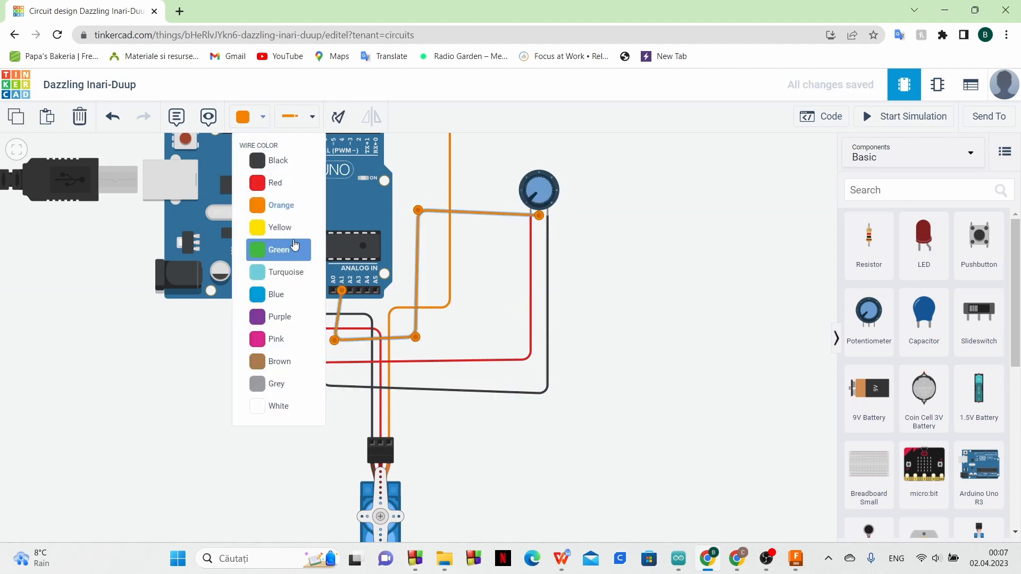
{"action": "left_click", "coordinate": [821, 117]}
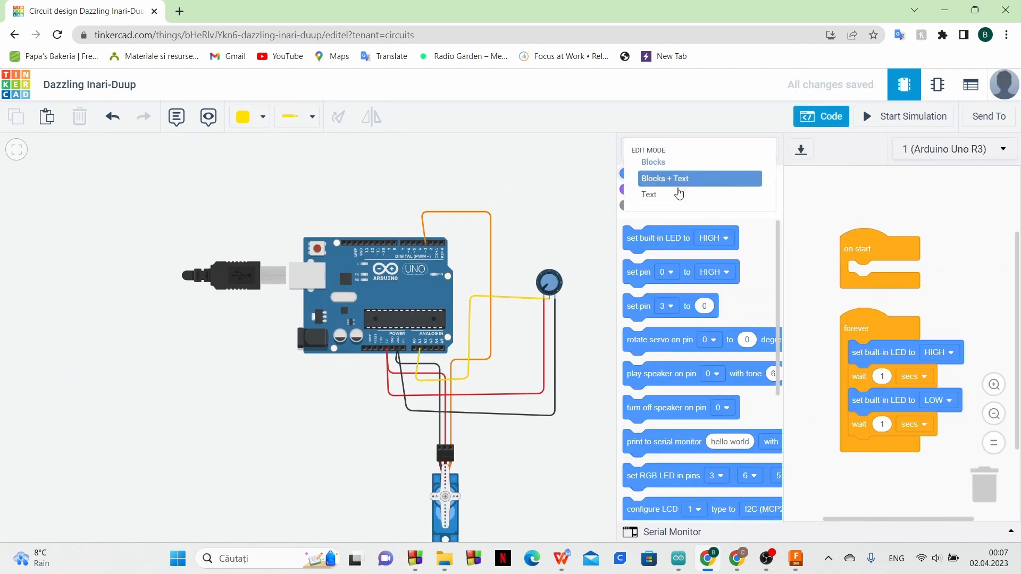
Switch the Code panel to Text mode and confirm, holding the sketch with map(poz,0,1023,0,180).
{"action": "left_click", "coordinate": [648, 193]}
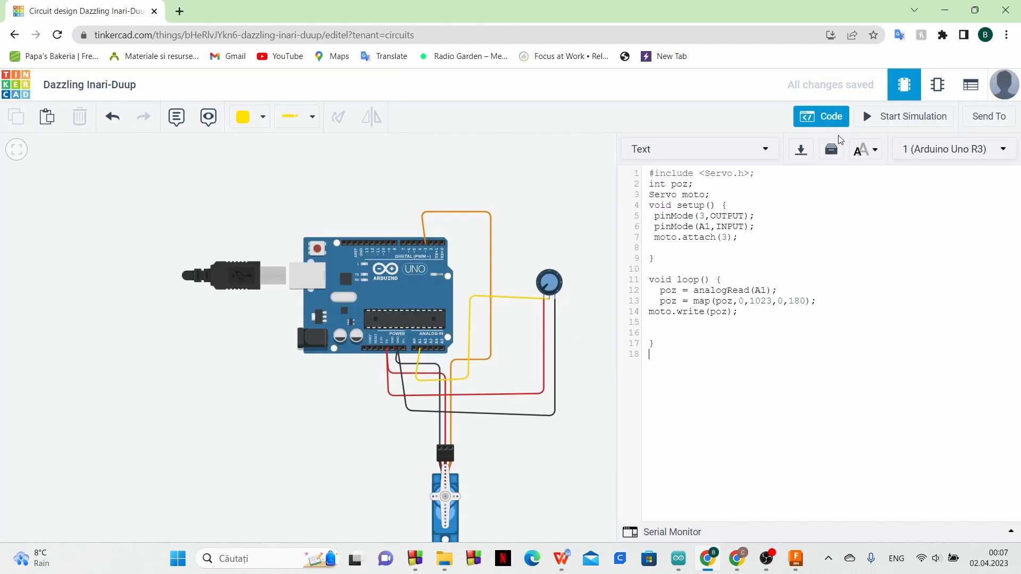
{"action": "left_click", "coordinate": [904, 116]}
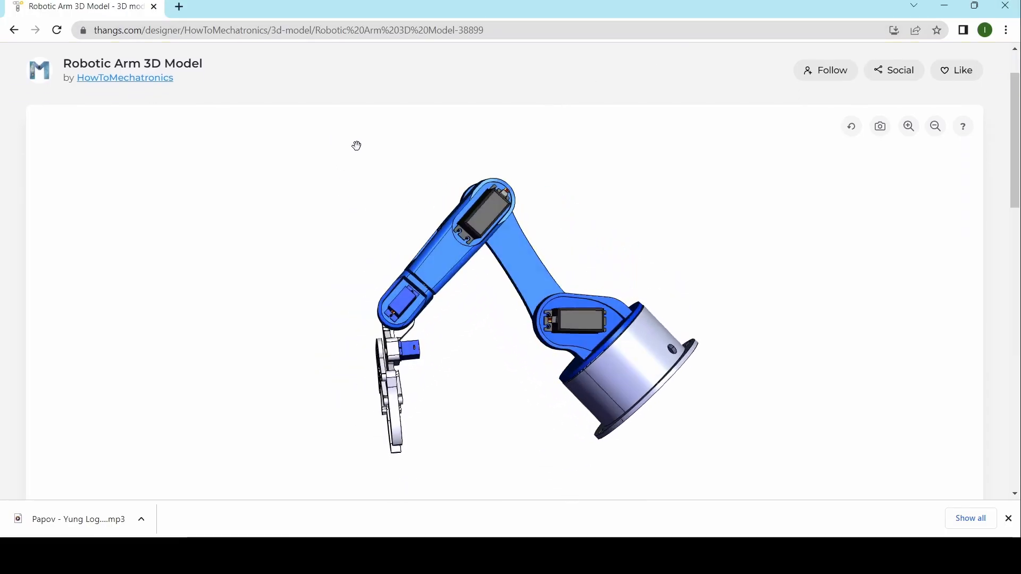
Bring up the Robotic Arm 3D Model page in the Thangs viewer.
{"action": "left_click", "coordinate": [241, 6]}
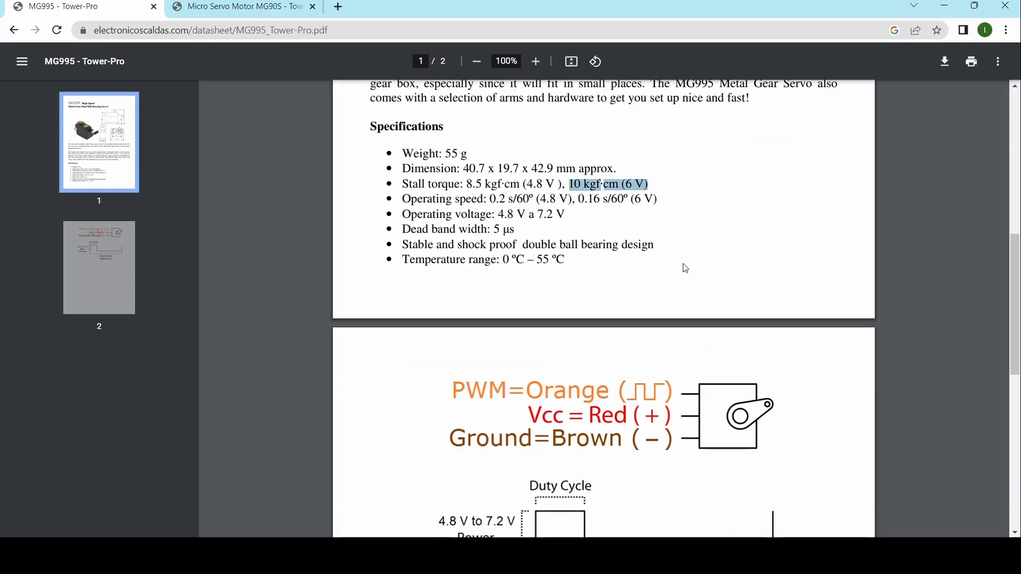
Switch from the MG995 datasheet to the MG90S micro servo datasheet.
{"action": "left_click", "coordinate": [242, 7]}
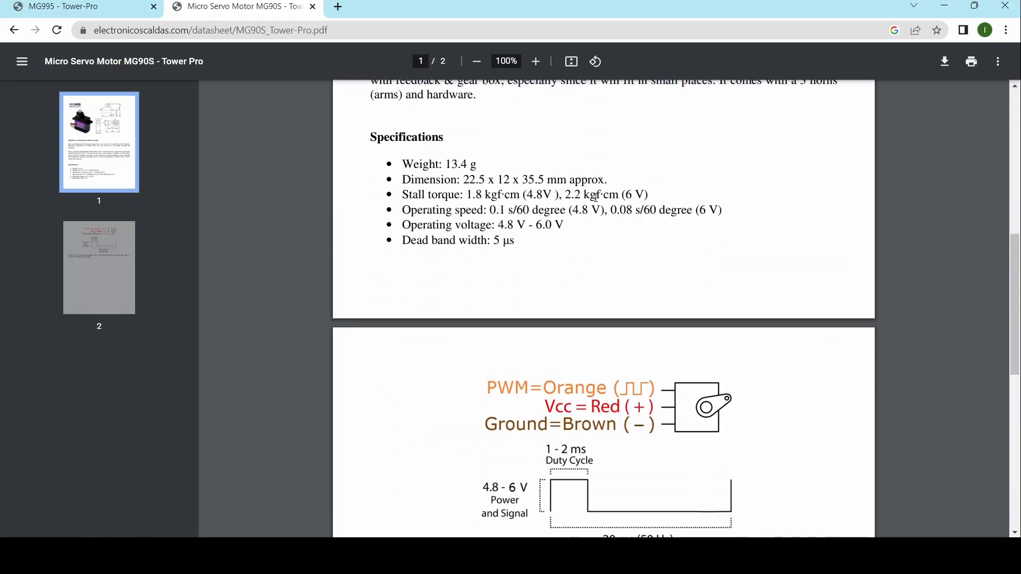
{"action": "mouse_move", "coordinate": [706, 319]}
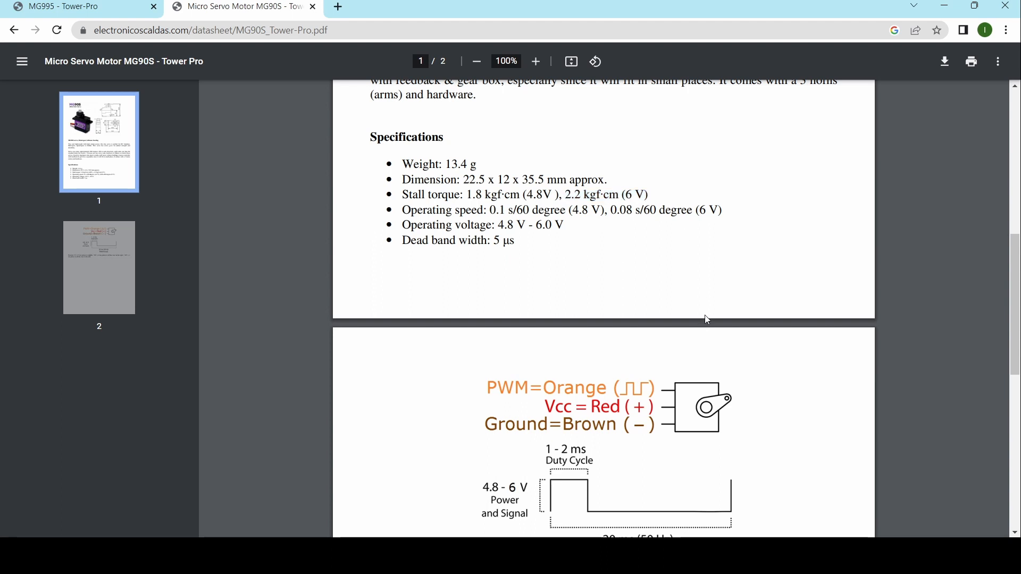